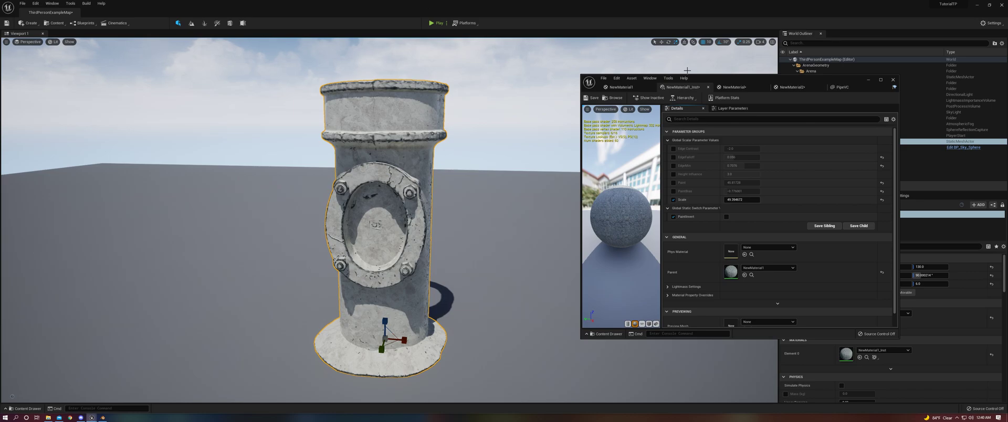
mouse_move(842, 87)
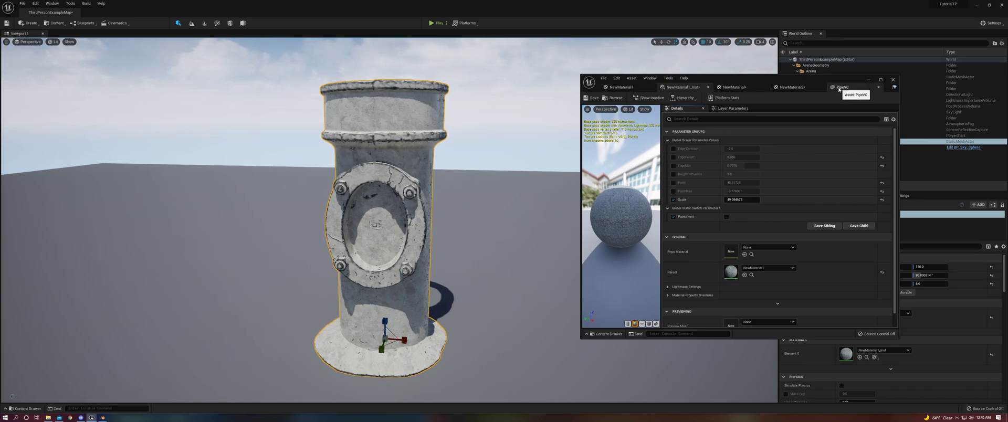
Open the PipeVC mesh and view its Vertex Color Import Option choices.
click(843, 87)
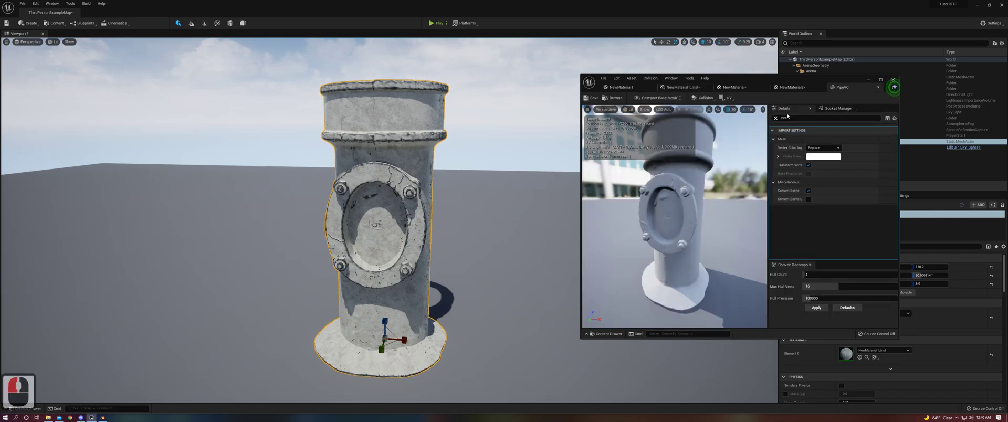
mouse_move(839, 88)
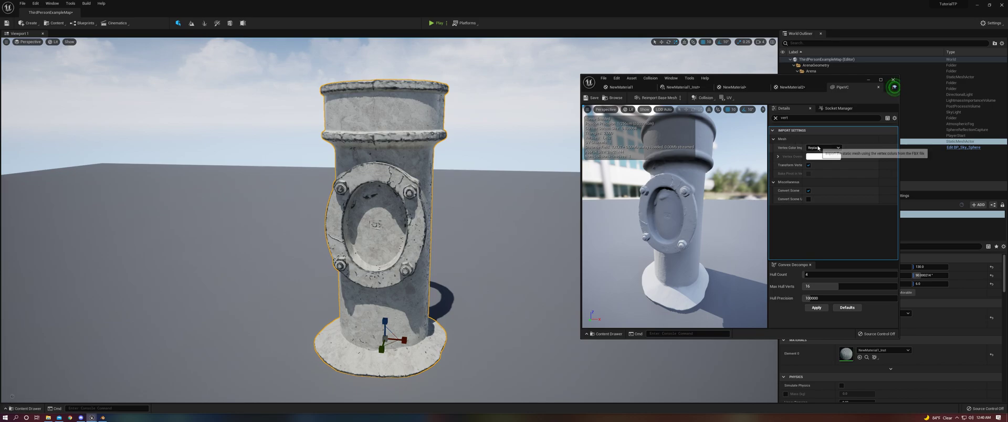
click(823, 147)
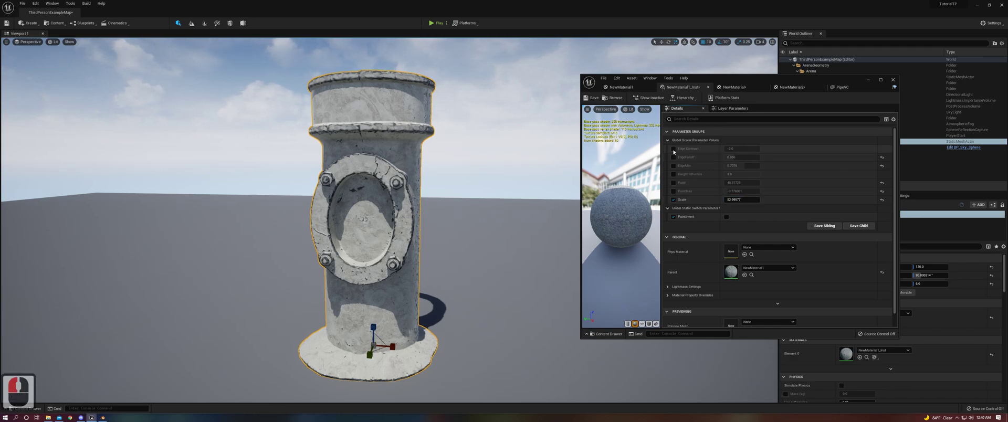
Override Edge Contrast with 0.560003 and set the edge falloff to 0.04.
click(673, 148)
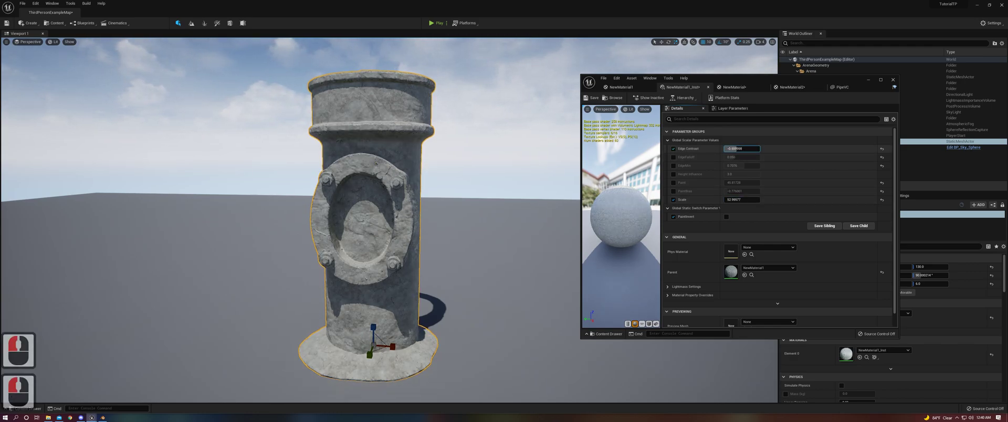
text(0.560003)
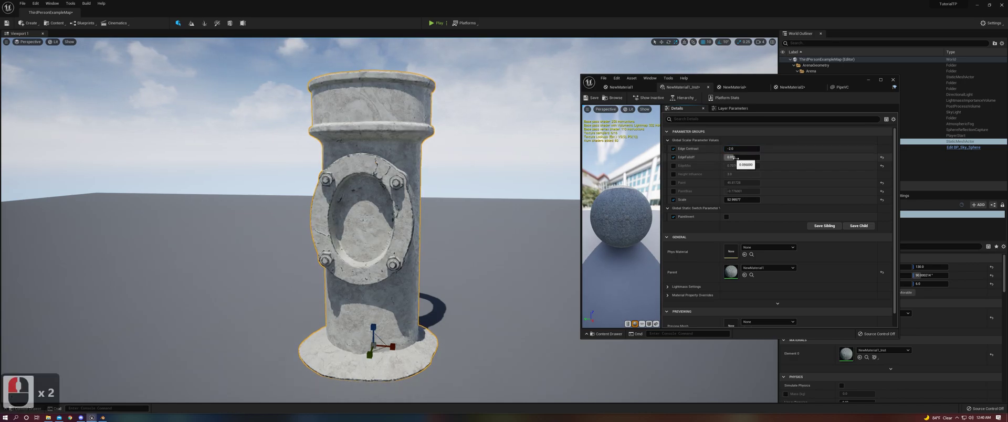
text(0.049)
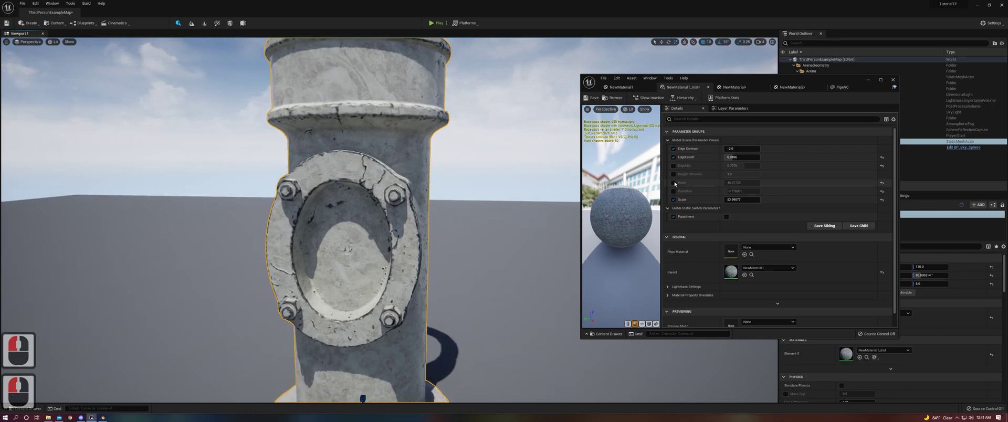
Enable Height Influence and another paint parameter, then switch off the yellow paint.
click(674, 173)
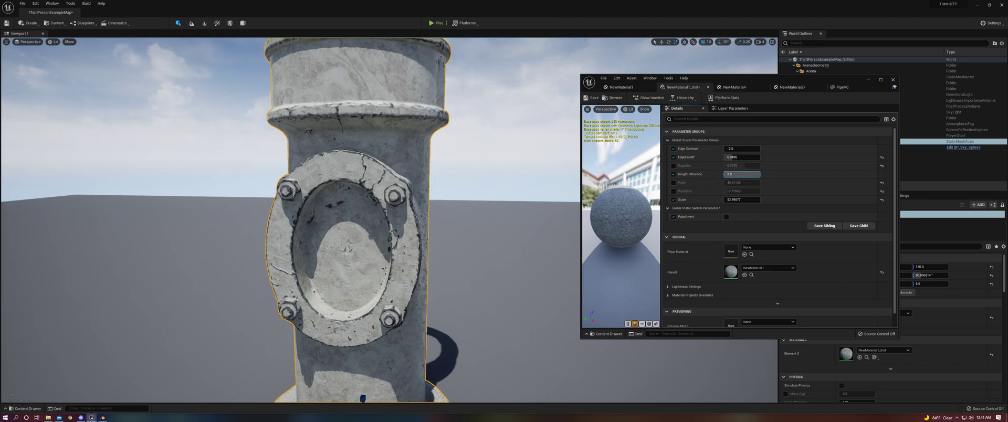
click(673, 174)
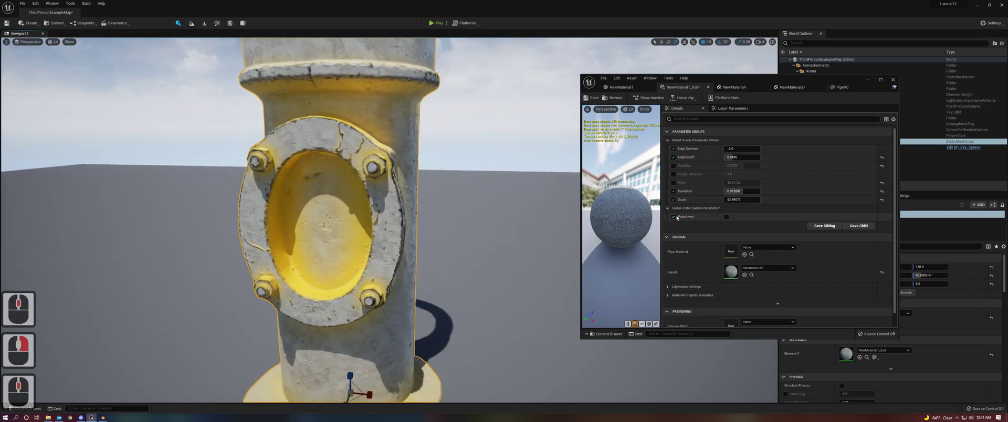
click(674, 190)
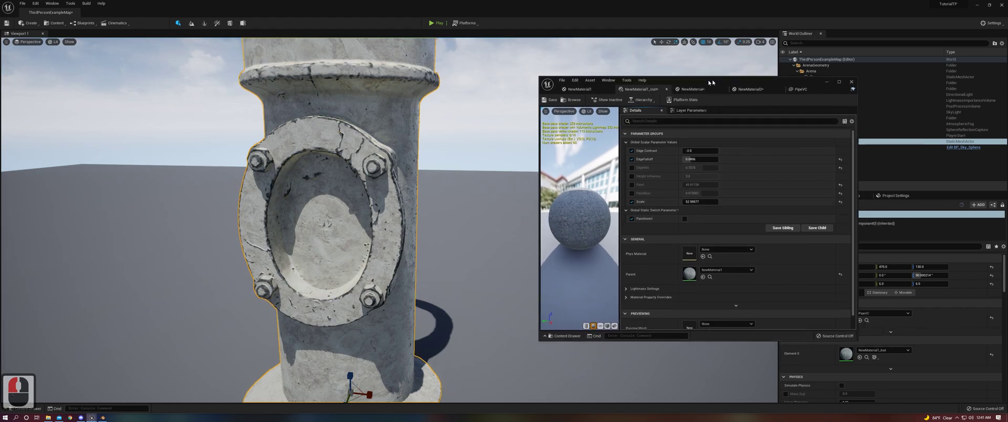
Apply NewMaterial2 with Vertex Color wired into Base Color to reveal the noise.
click(683, 98)
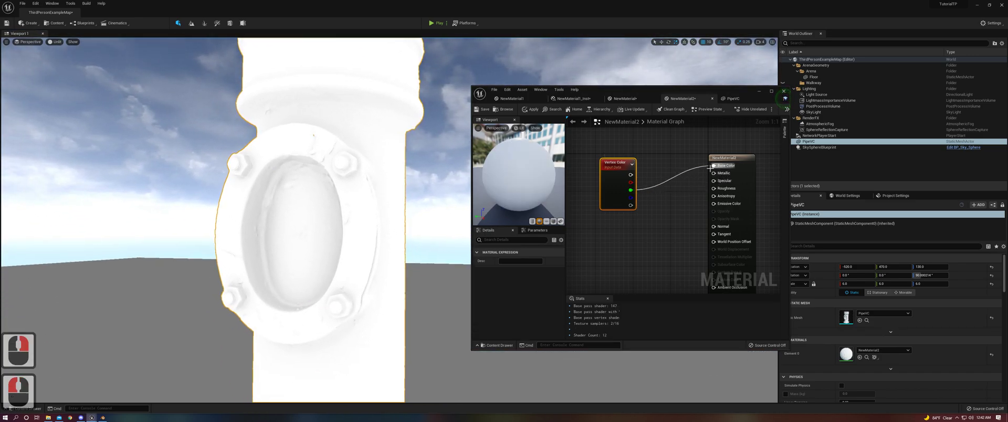
click(530, 109)
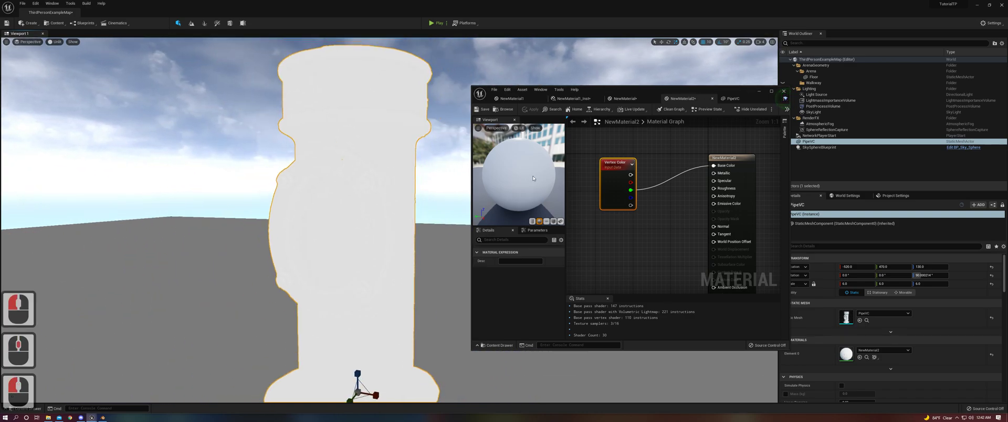
click(534, 110)
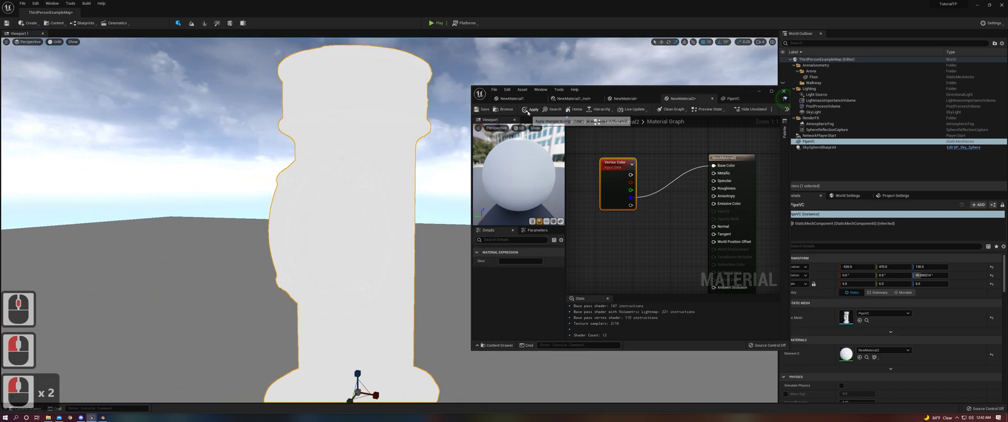
click(533, 109)
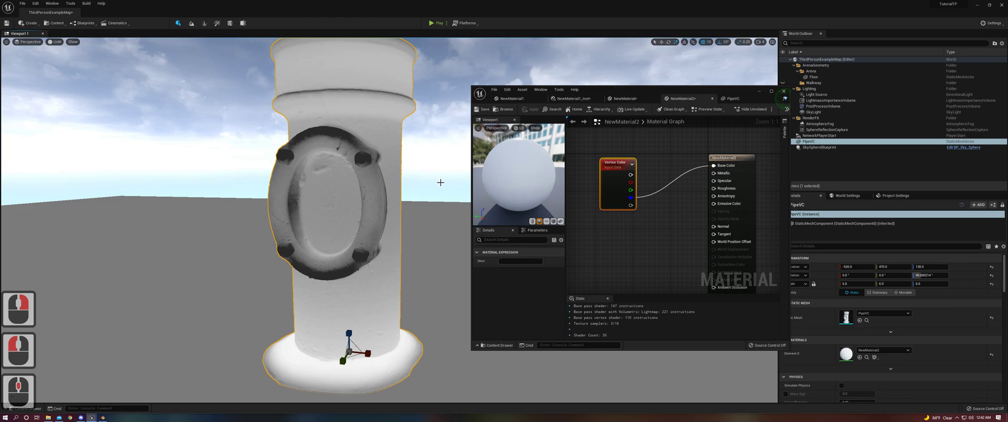
mouse_move(631, 205)
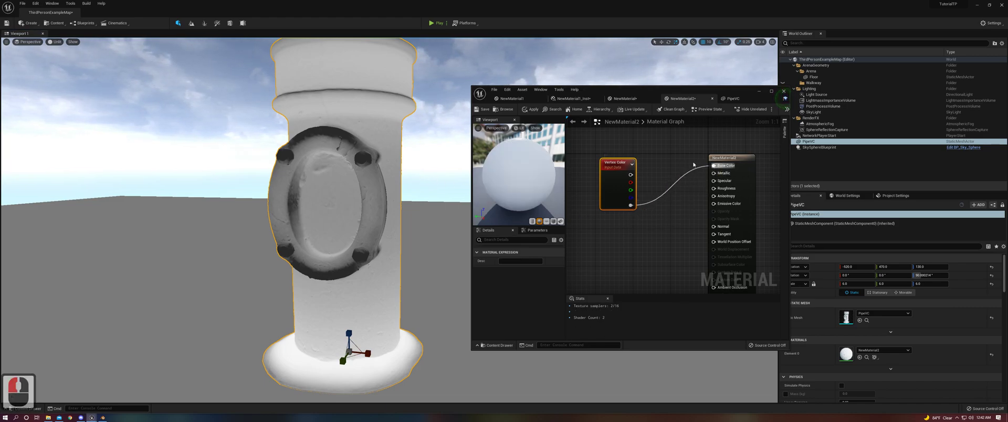
click(533, 109)
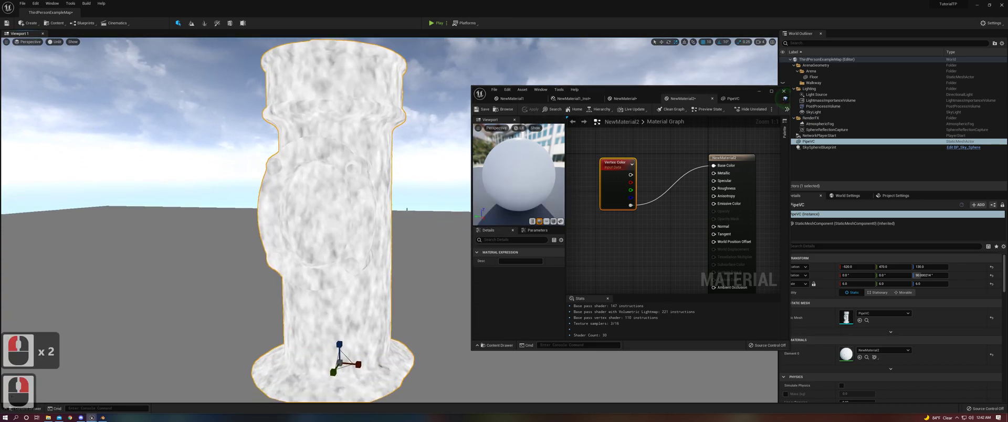
mouse_move(576, 98)
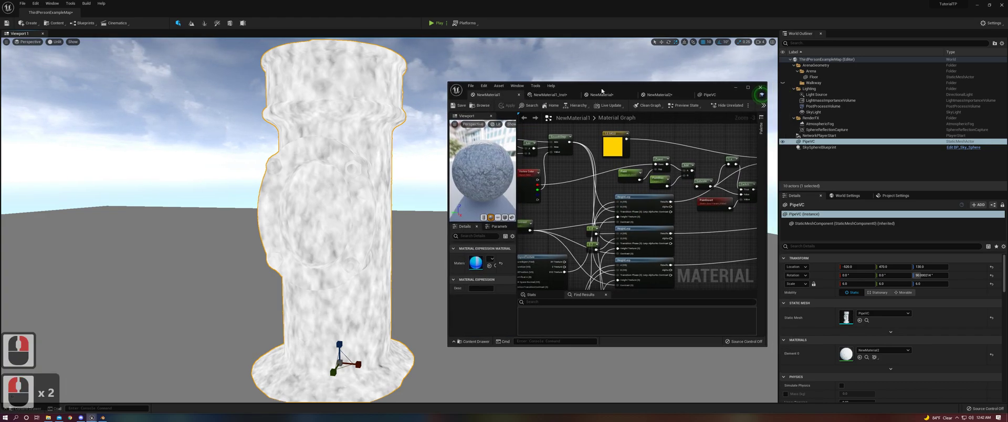
click(748, 86)
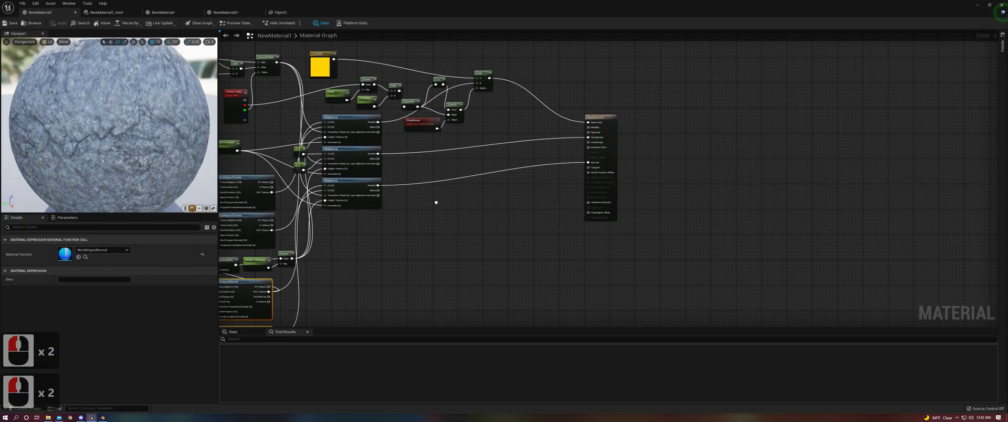
scroll(down, 3)
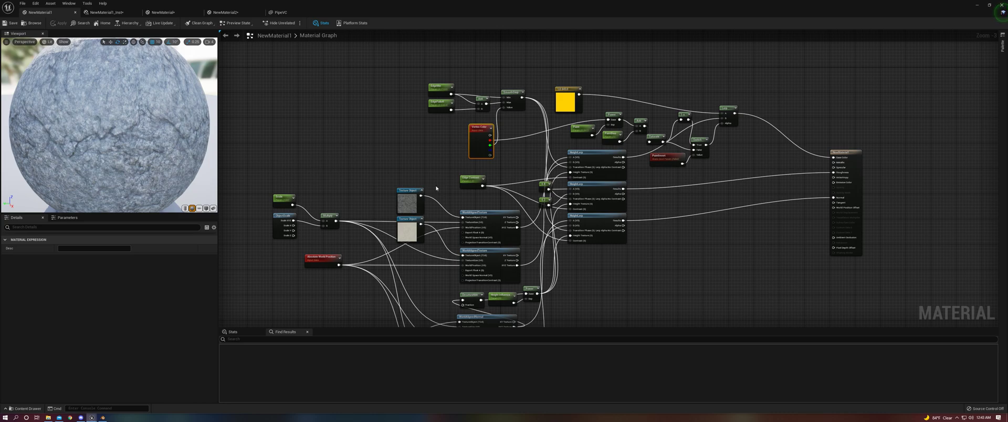
mouse_move(408, 232)
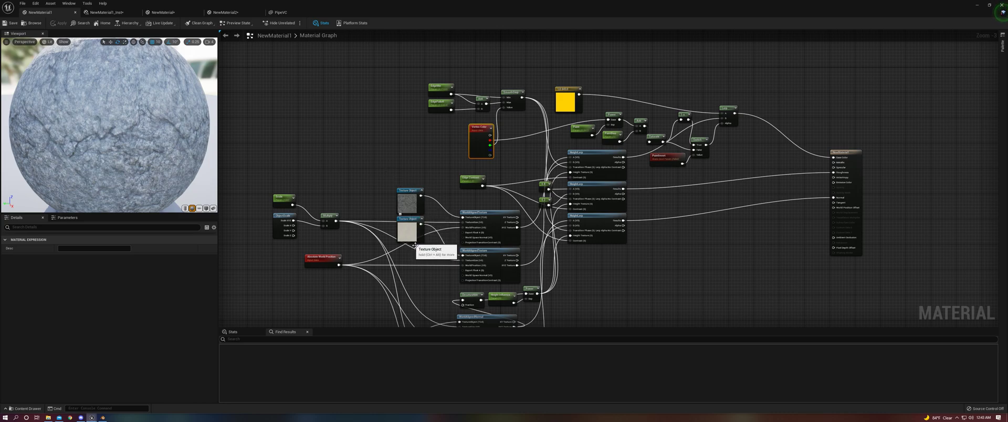
mouse_move(505, 149)
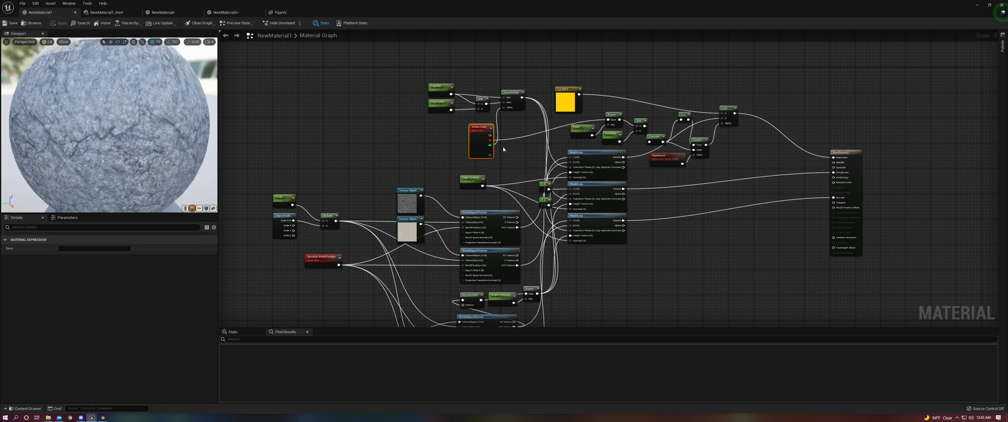
mouse_move(490, 144)
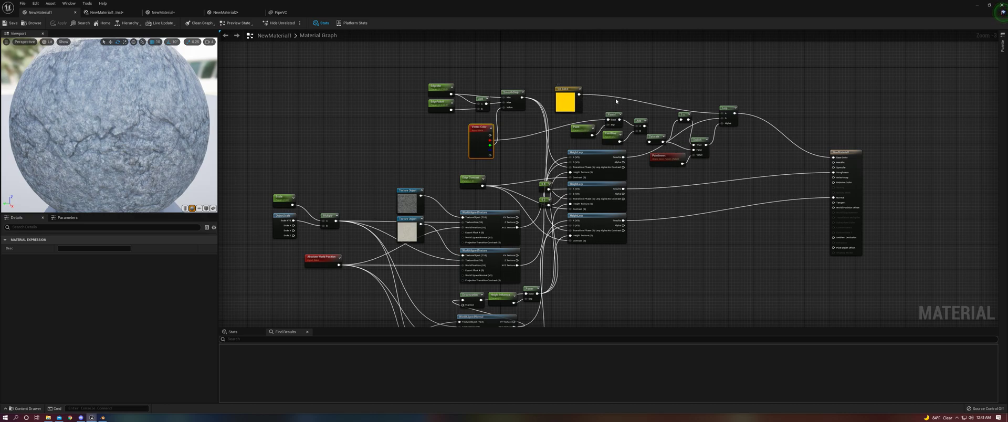
mouse_move(593, 111)
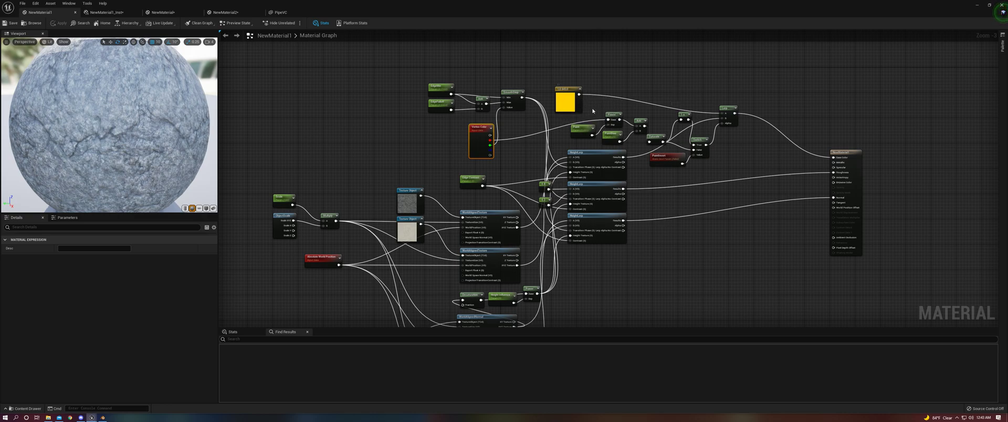
mouse_move(564, 116)
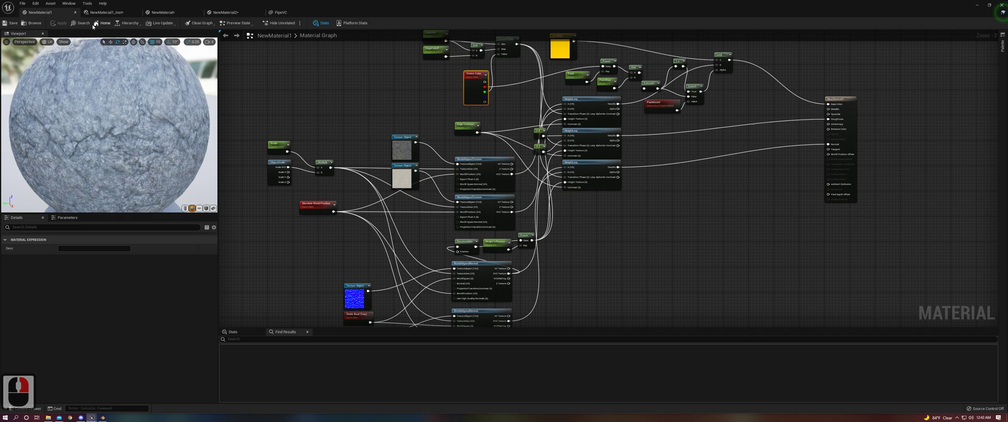
Return to the level, open the NewMaterial graph, and open viewport shading options.
click(109, 12)
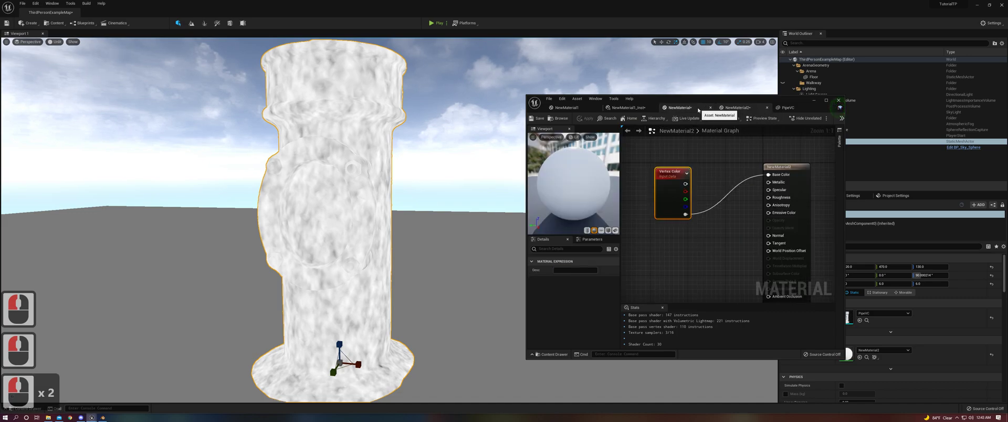
click(679, 108)
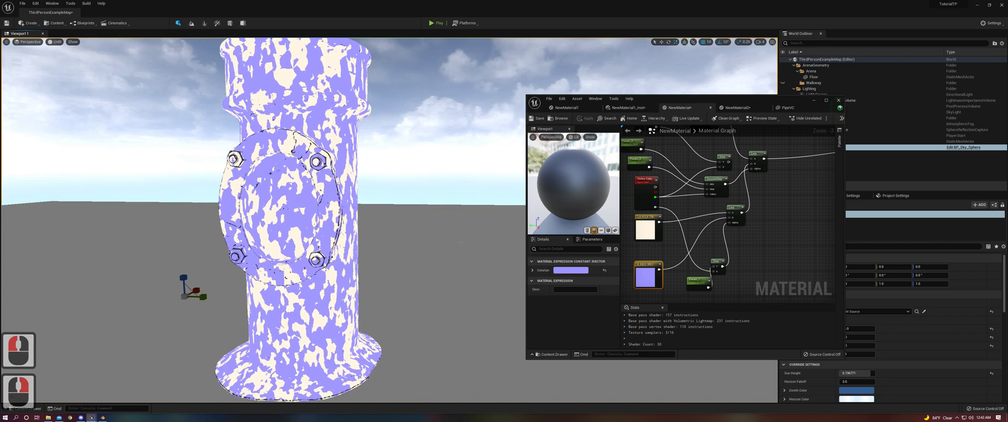
click(57, 42)
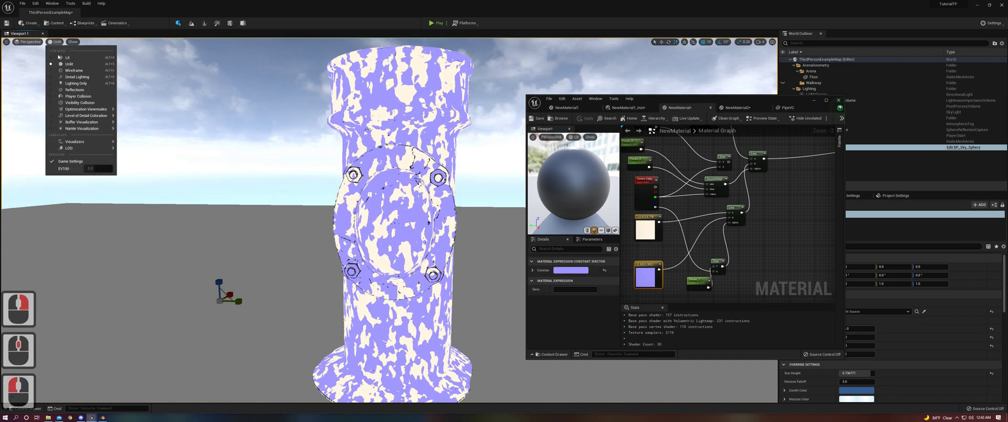
Switch the viewport to Lit and view the pipe from farther away.
click(66, 57)
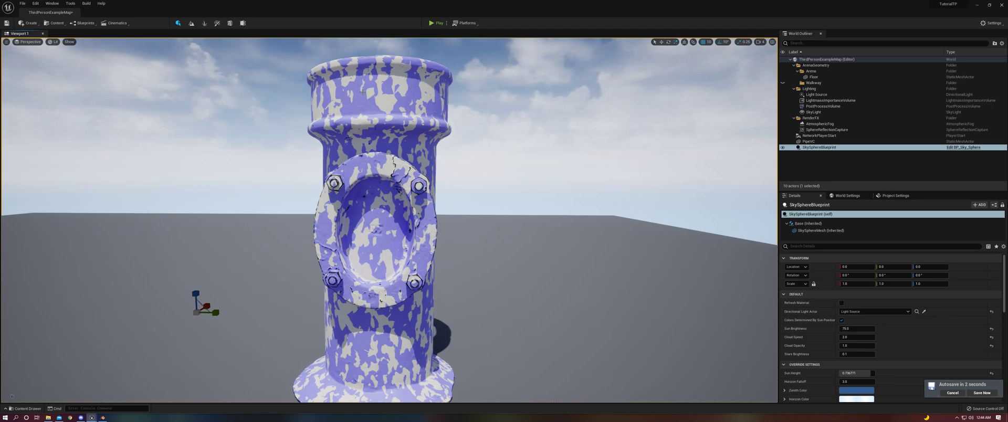
click(983, 392)
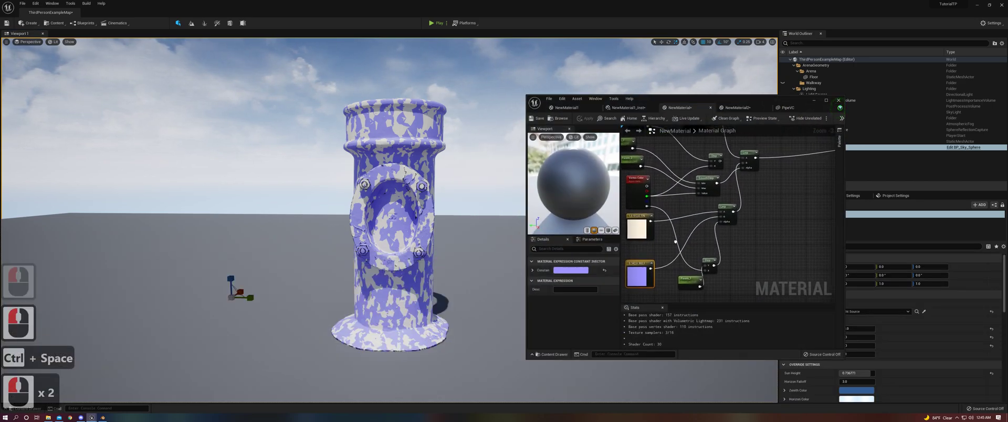
Select the scalar parameter node and rewire the Vertex Color output to the blend input.
click(687, 281)
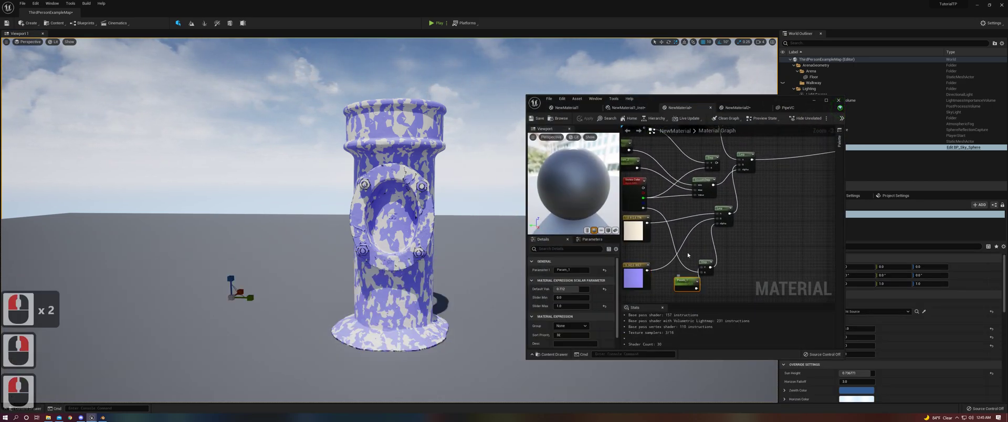
mouse_move(644, 211)
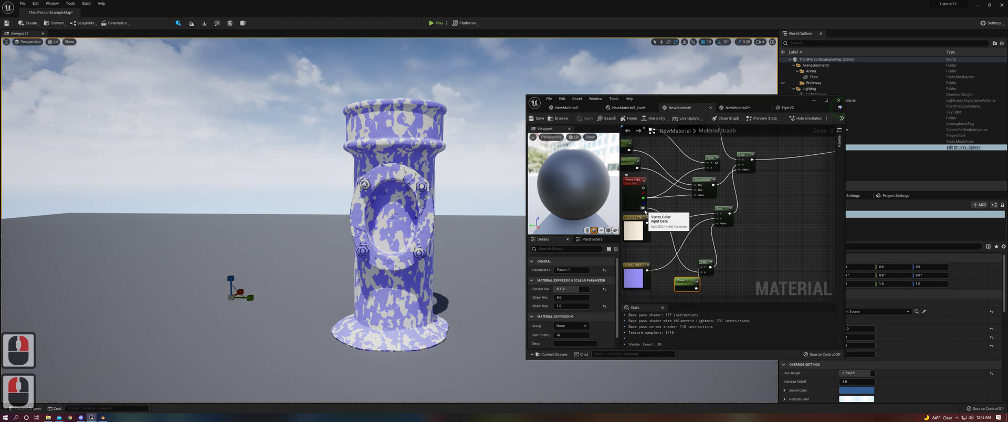
click(586, 118)
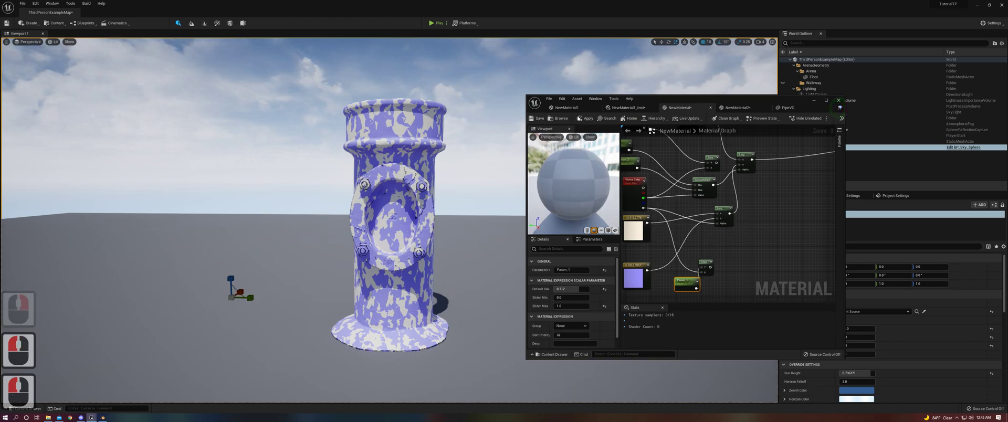
click(587, 119)
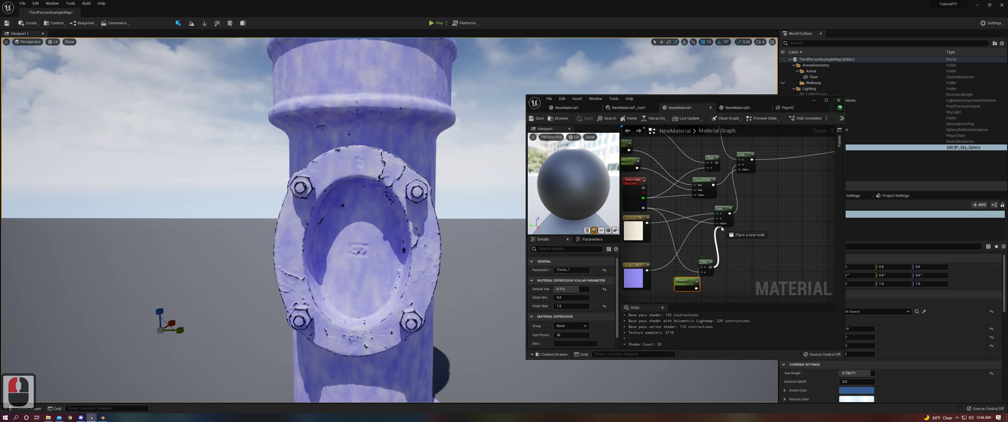
click(587, 118)
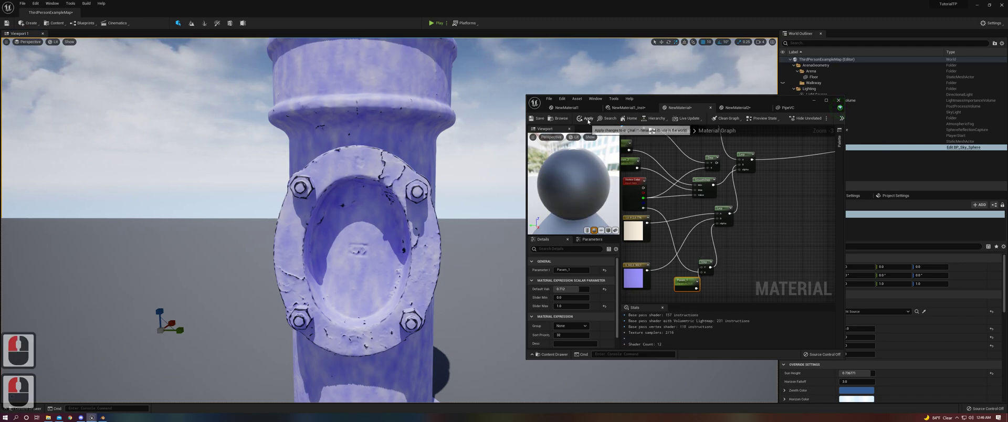
Apply the material changes to restore the violet-and-cream noise, then close the editor.
click(588, 119)
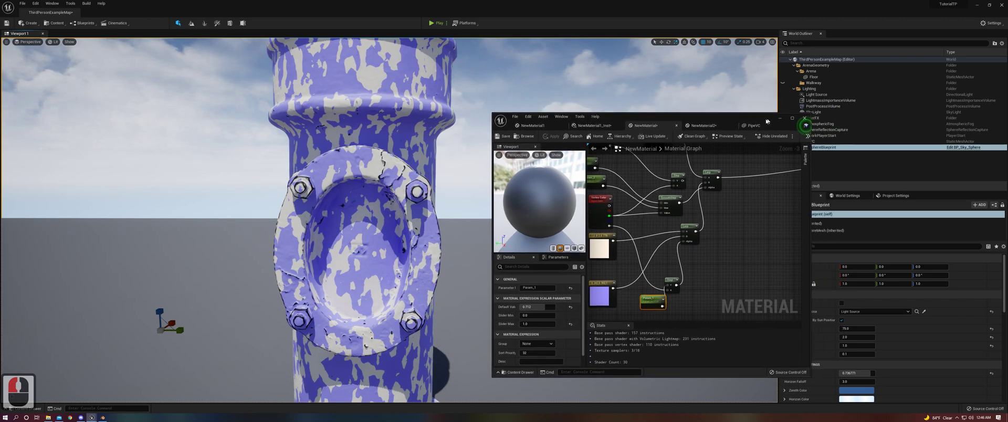
click(805, 118)
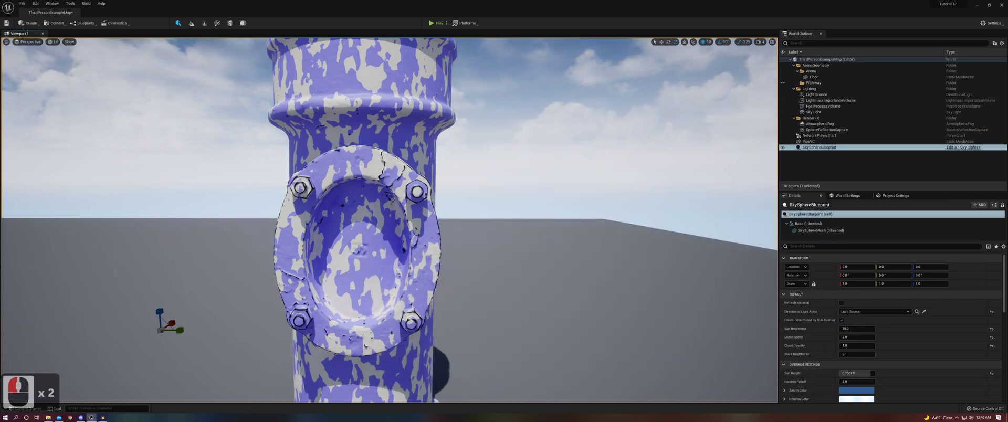